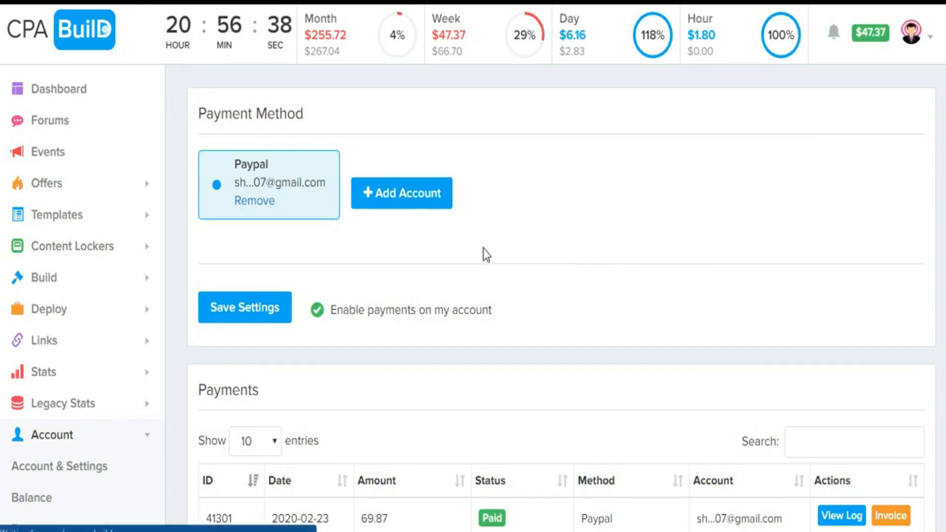
- Show the account balance overview: $2,116.47 leads, -$2,074.11 payments, $47.37 balance and recent changes
click(32, 497)
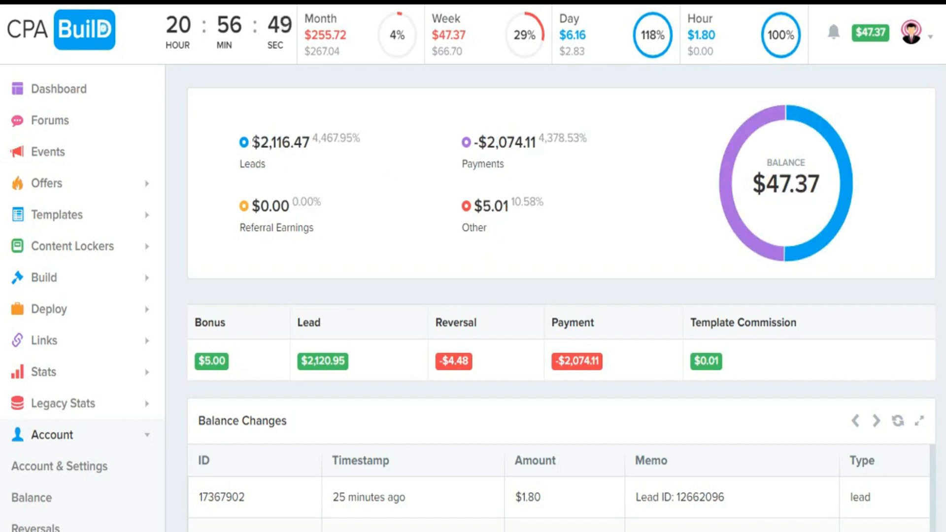
double_click(277, 142)
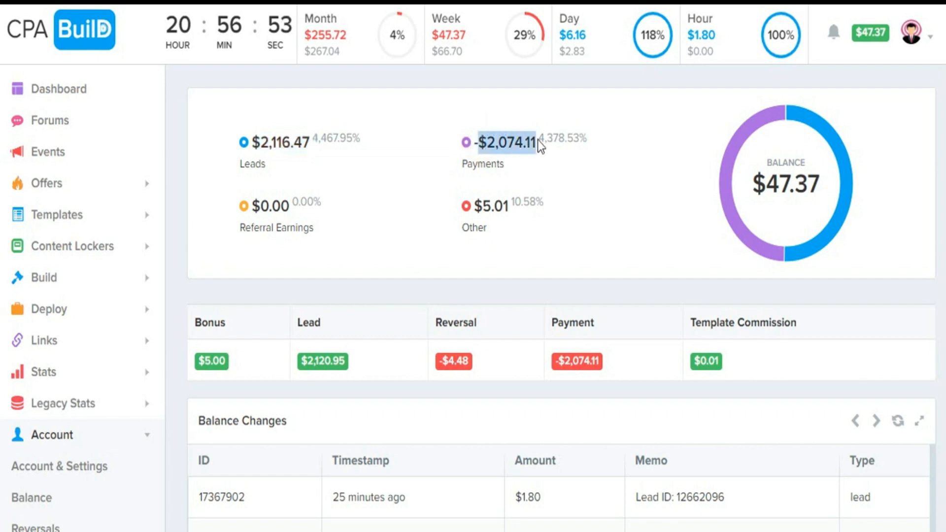
mouse_move(303, 367)
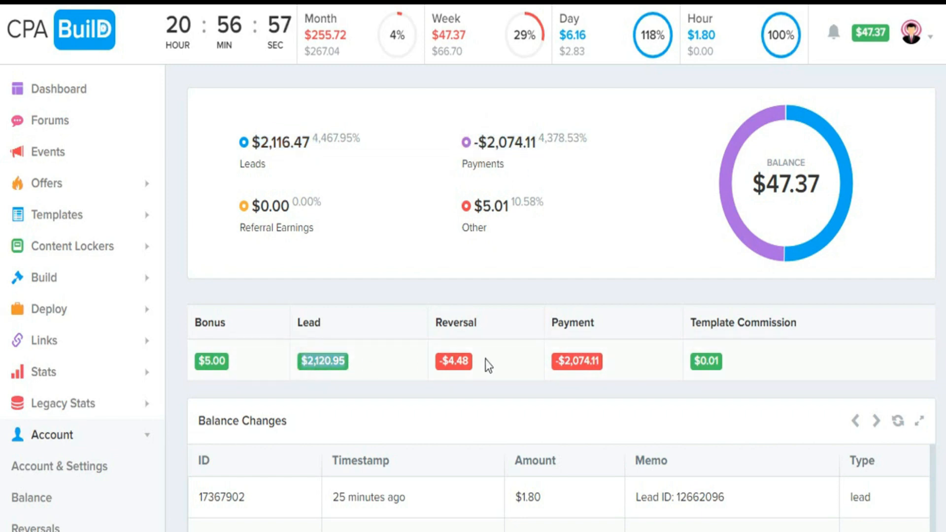
scroll(down, 3)
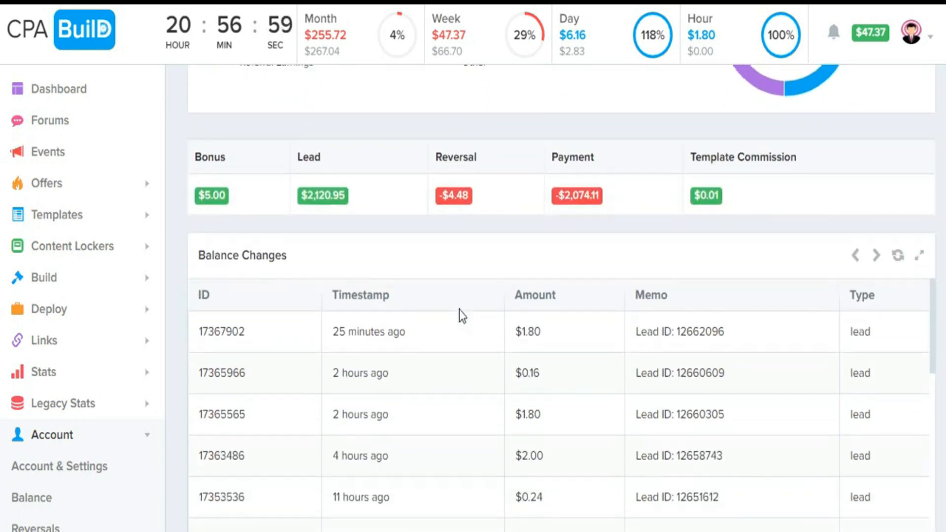
click(875, 255)
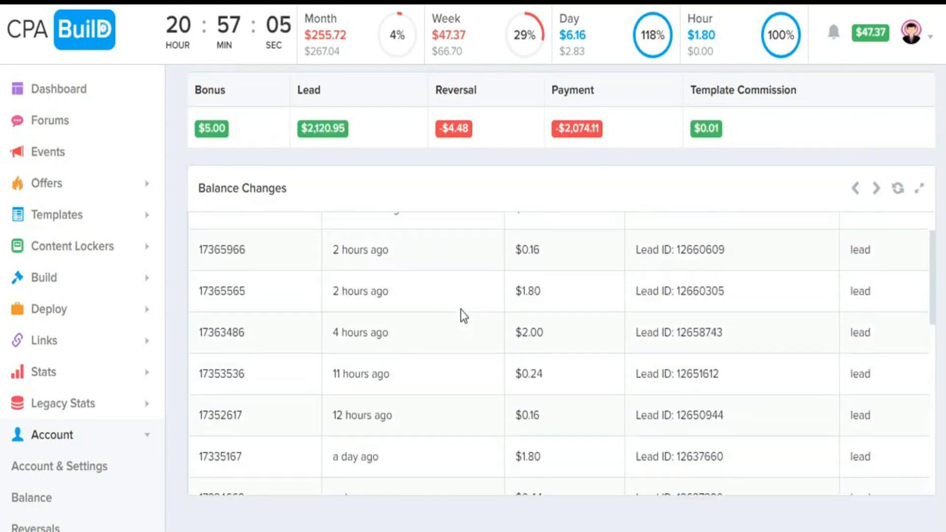
scroll(up, 3)
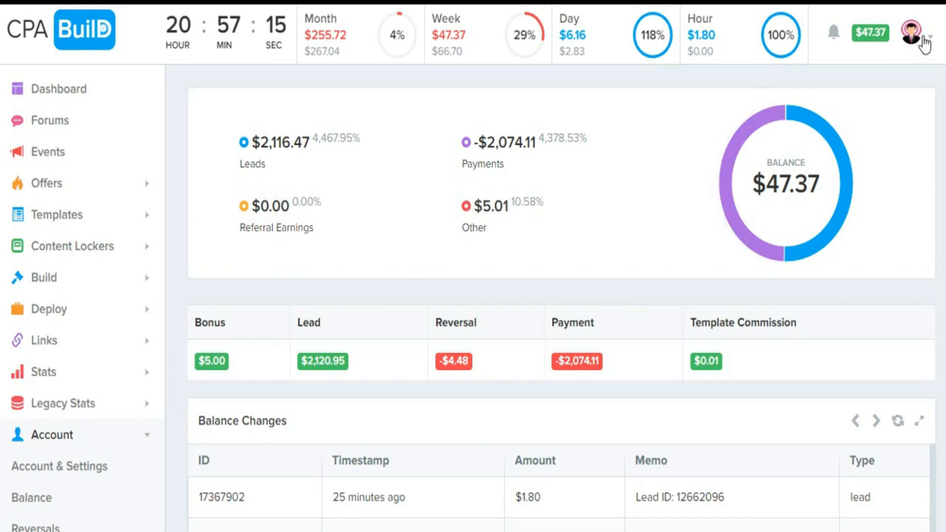
mouse_move(138, 177)
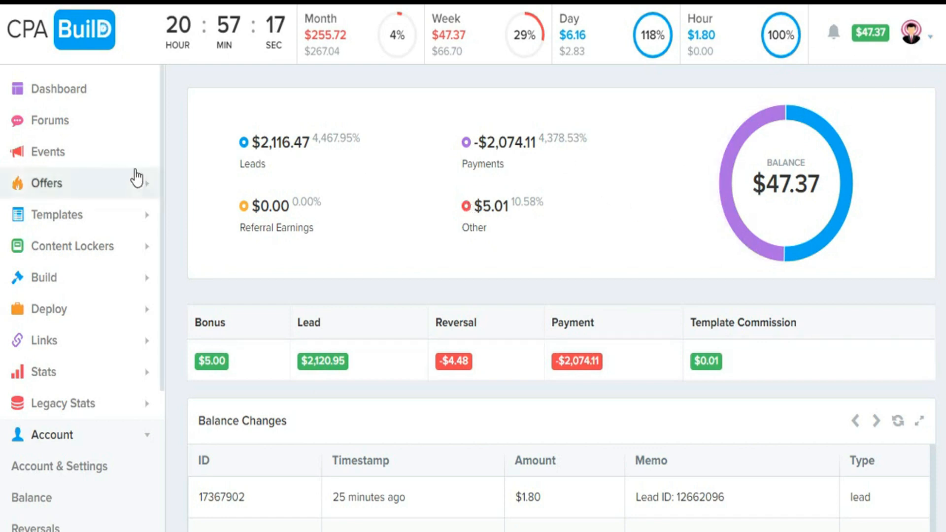
mouse_move(209, 180)
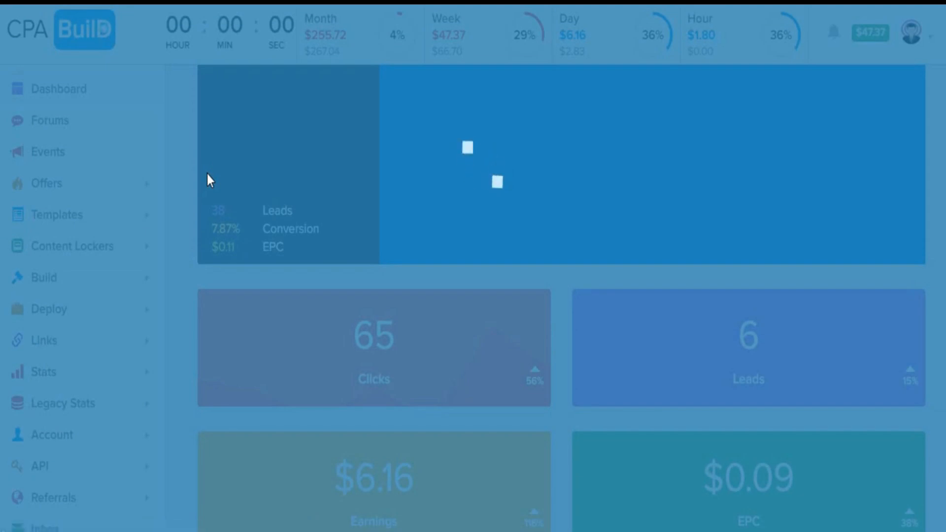
- Scroll down the dashboard to review the day's clicks, leads, earnings and EPC stats
scroll(down, 3)
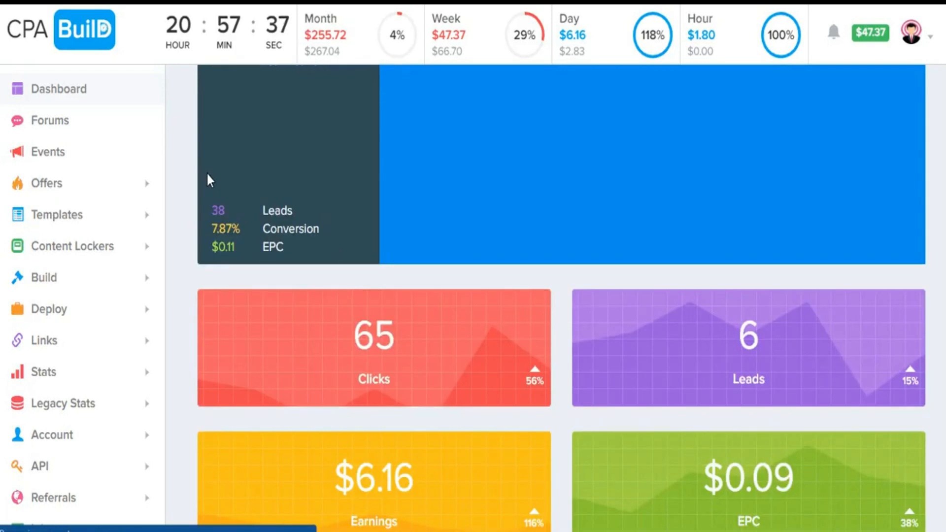
scroll(down, 3)
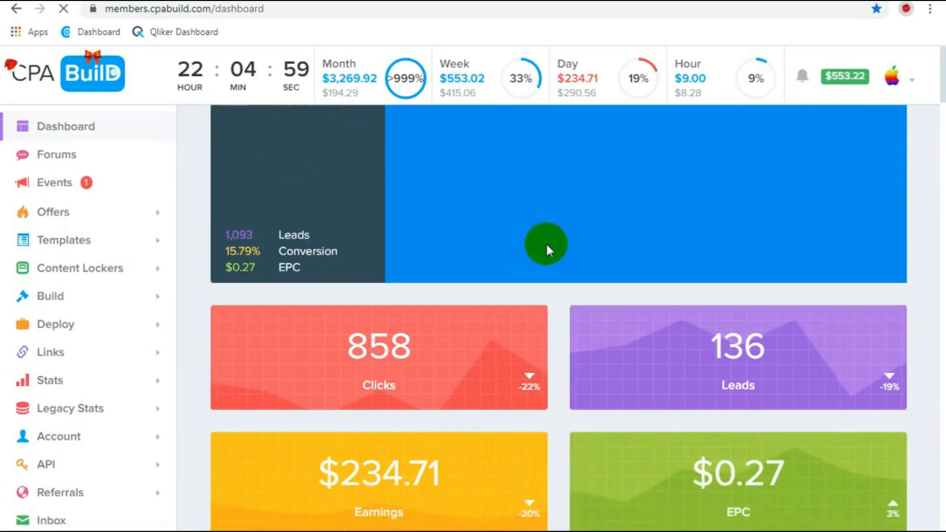
mouse_move(697, 361)
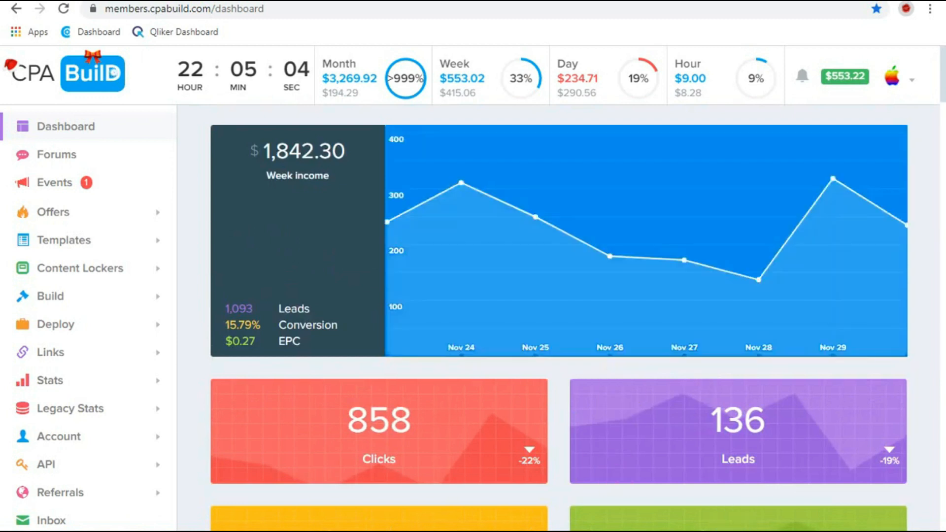
mouse_move(799, 358)
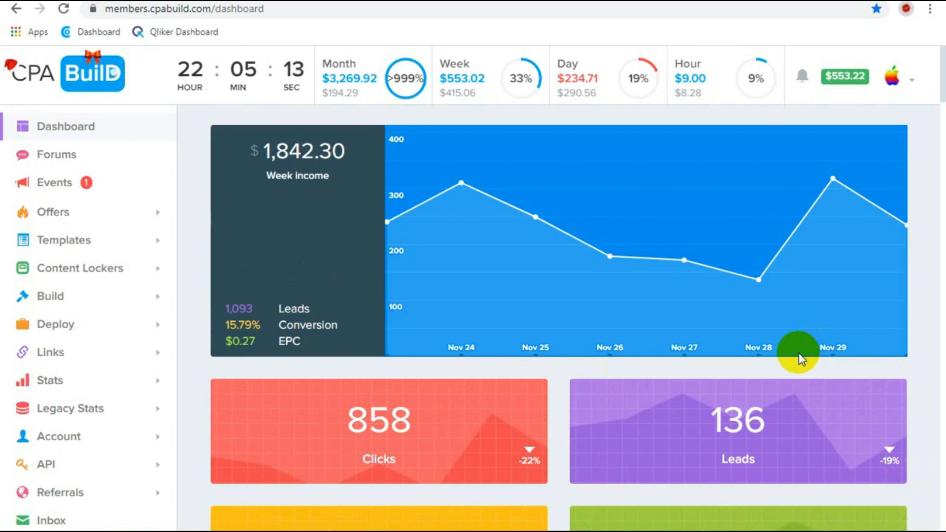
mouse_move(836, 179)
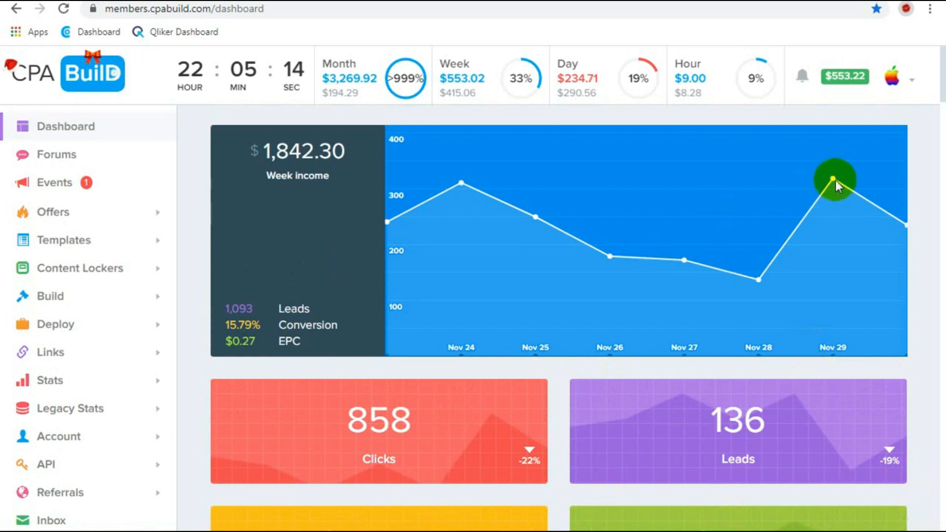
mouse_move(835, 179)
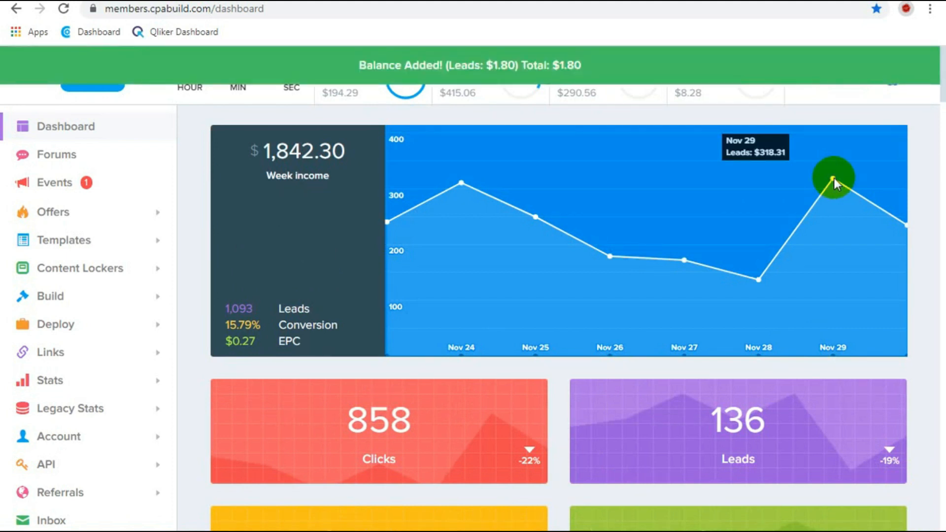
mouse_move(498, 74)
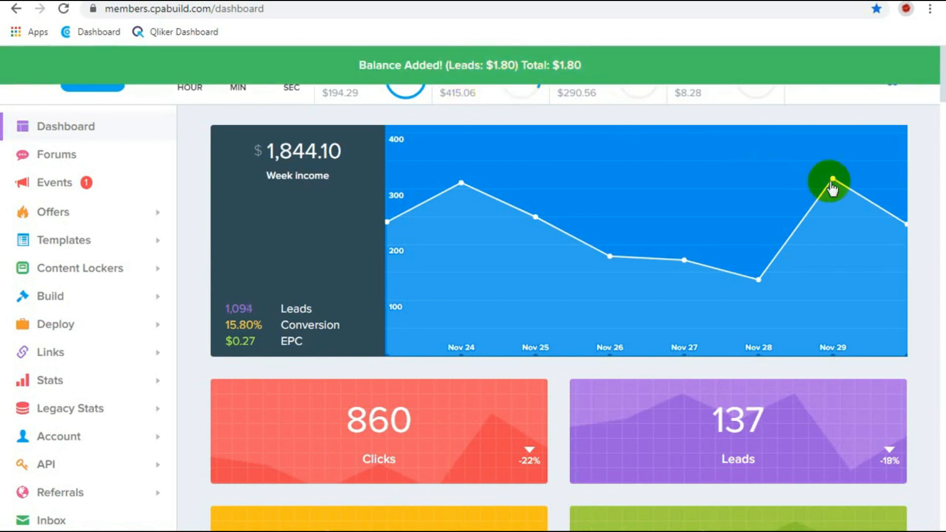
mouse_move(756, 448)
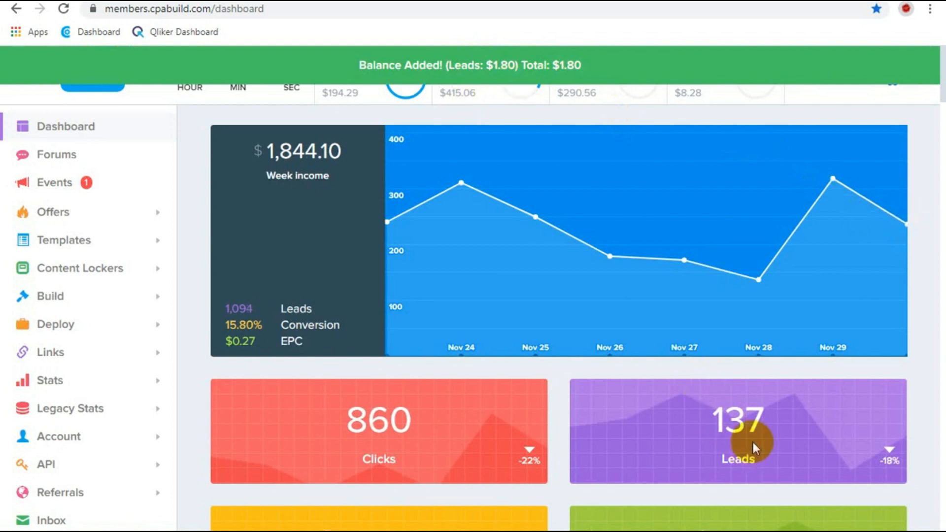
- Scroll the dashboard to view week income $1,844.10 and 137 leads after the $1.80 lead
scroll(down, 3)
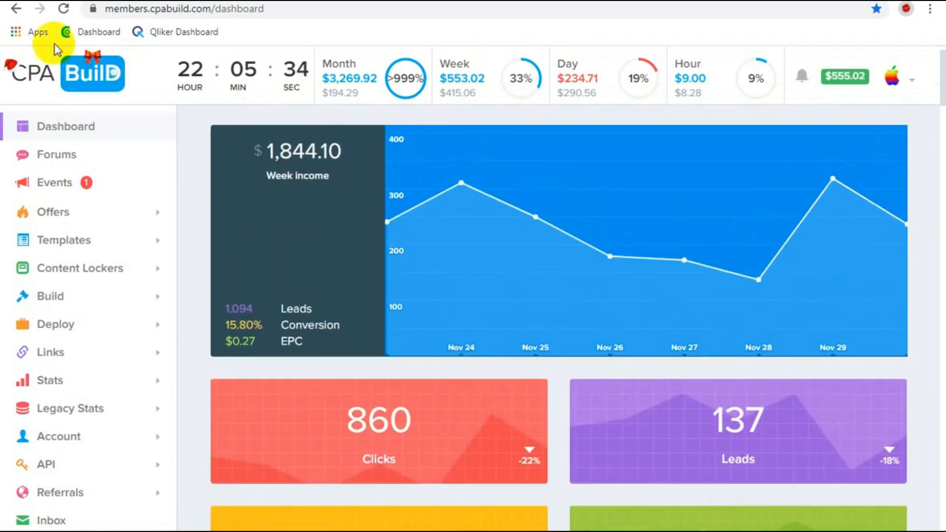
mouse_move(515, 217)
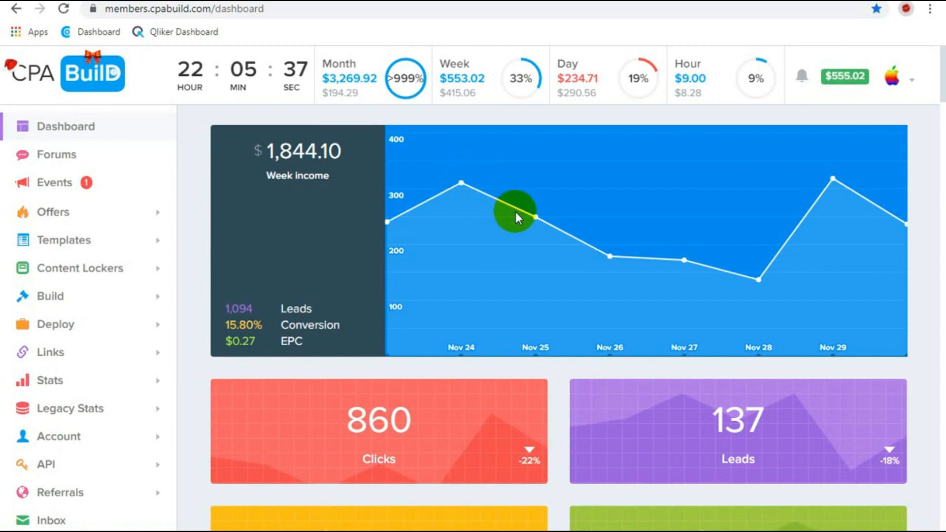
mouse_move(520, 239)
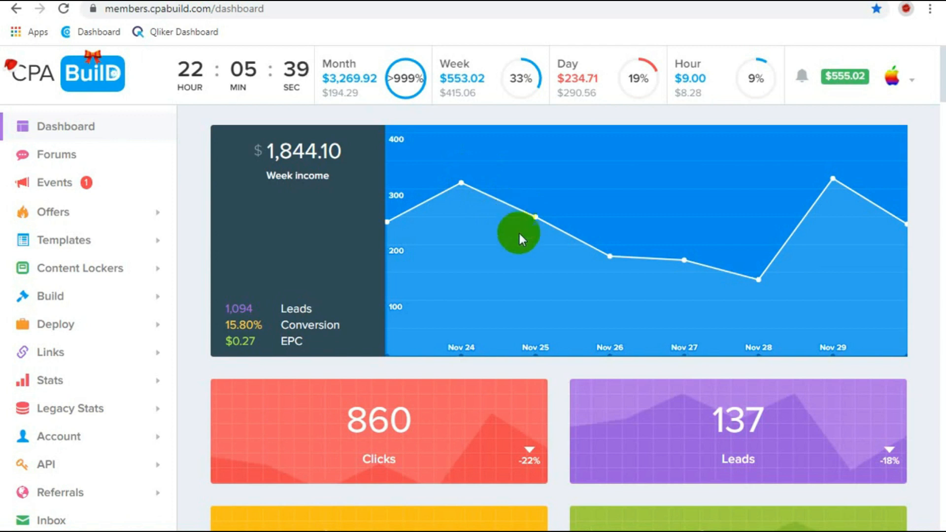
- Reload the dashboard to refresh earnings, then go to the Payment History page
right_click(517, 234)
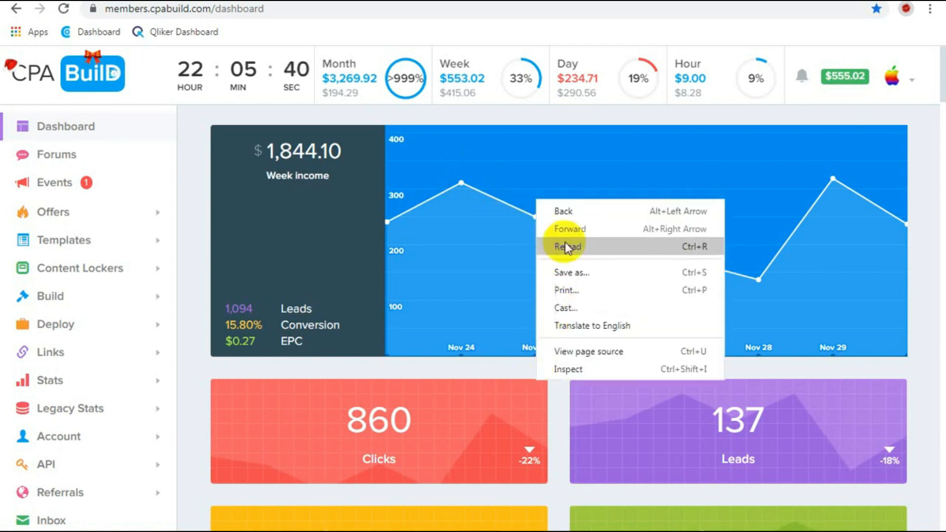
click(565, 247)
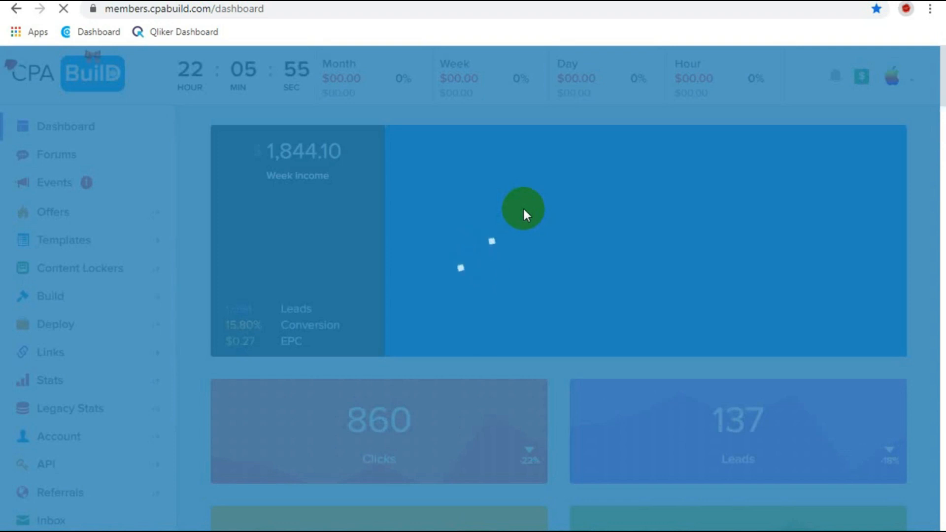
click(58, 428)
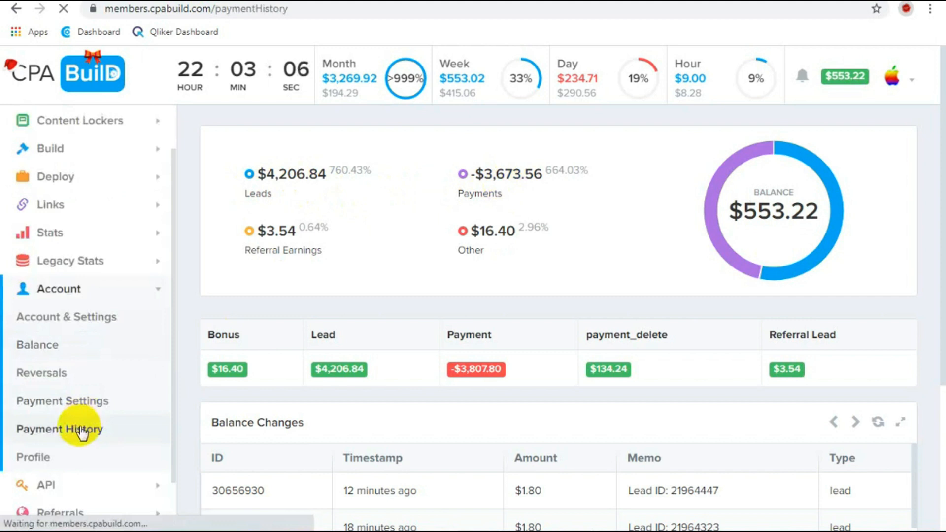
- View the weekly payouts table under Account > Balance, then head to the content locker section
click(58, 428)
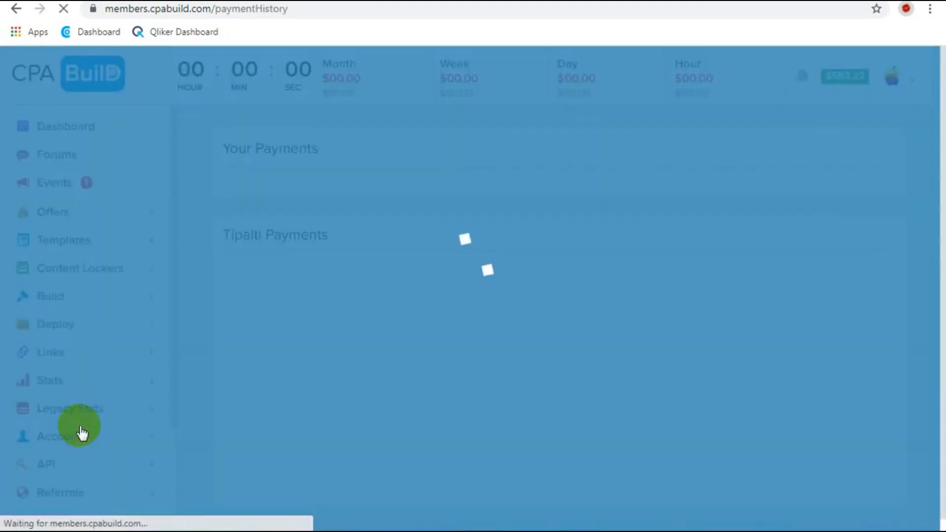
click(82, 434)
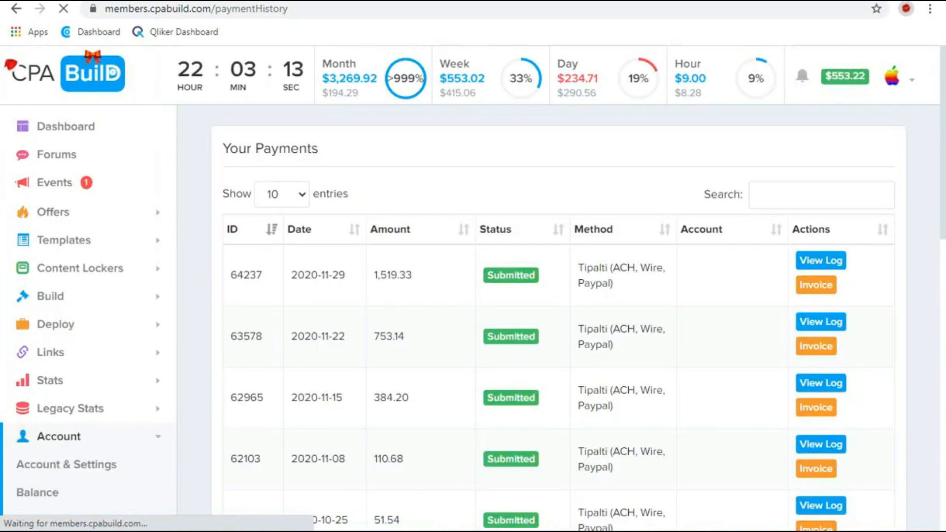
mouse_move(441, 308)
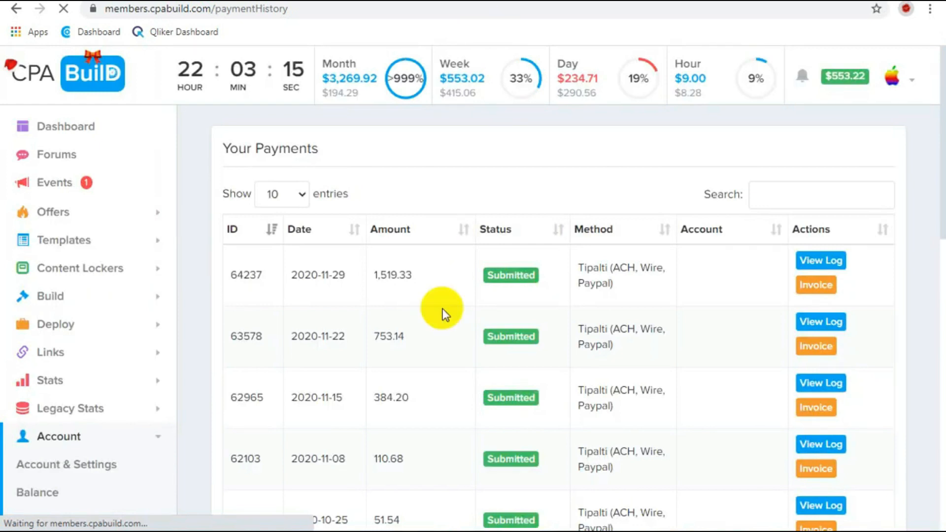
mouse_move(567, 181)
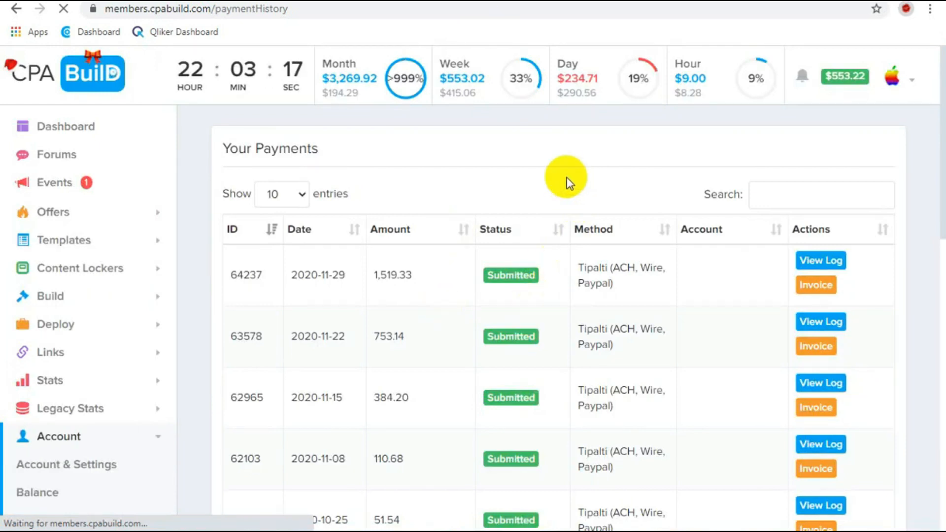
mouse_move(533, 181)
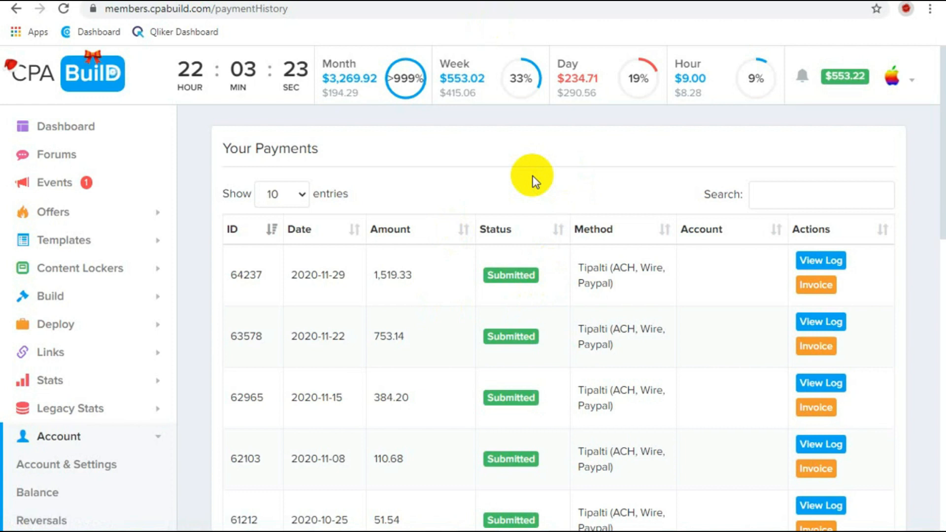
mouse_move(387, 289)
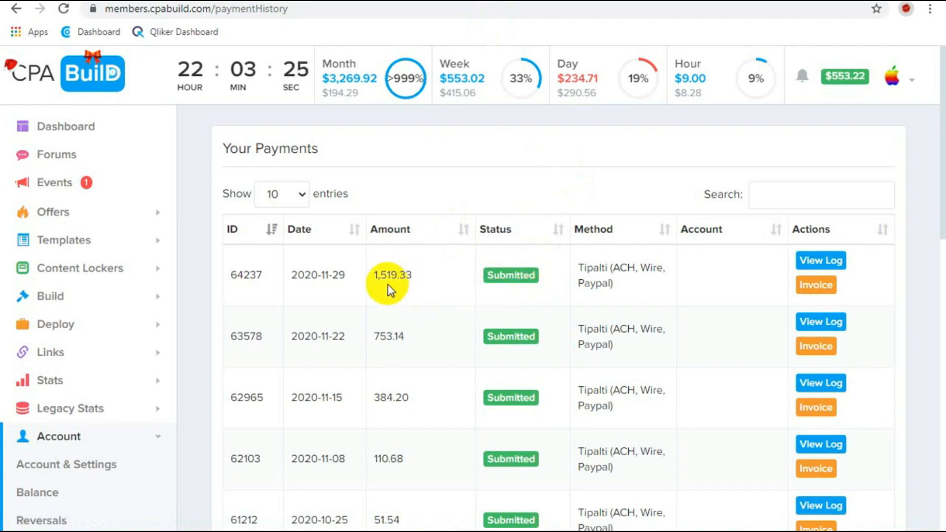
mouse_move(862, 181)
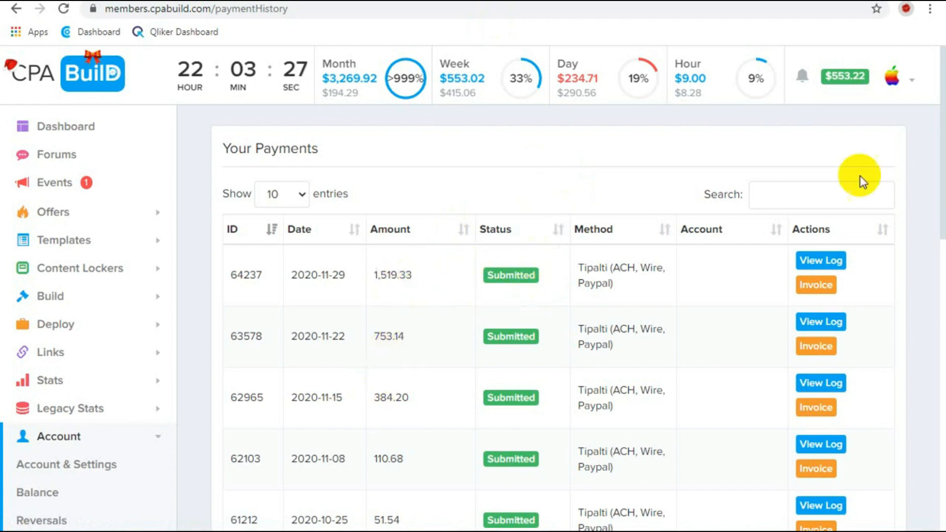
mouse_move(369, 208)
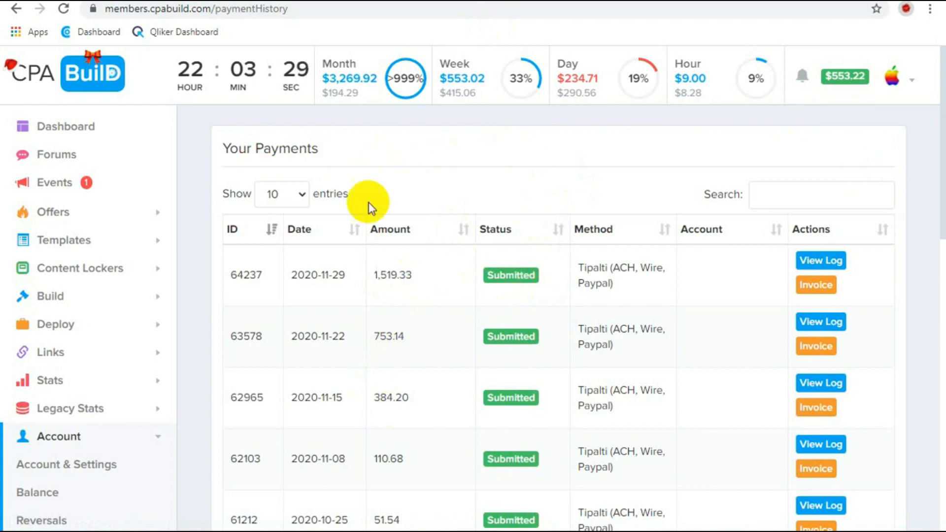
mouse_move(865, 83)
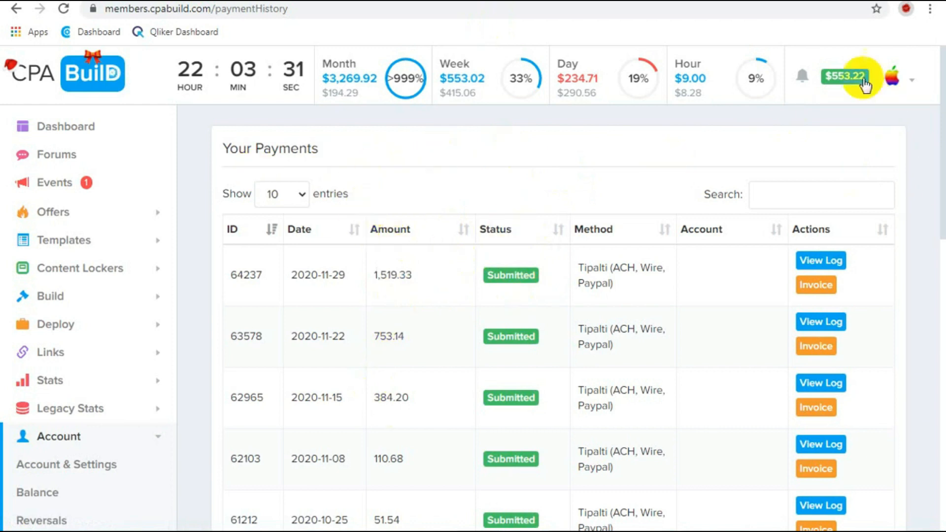
mouse_move(65, 126)
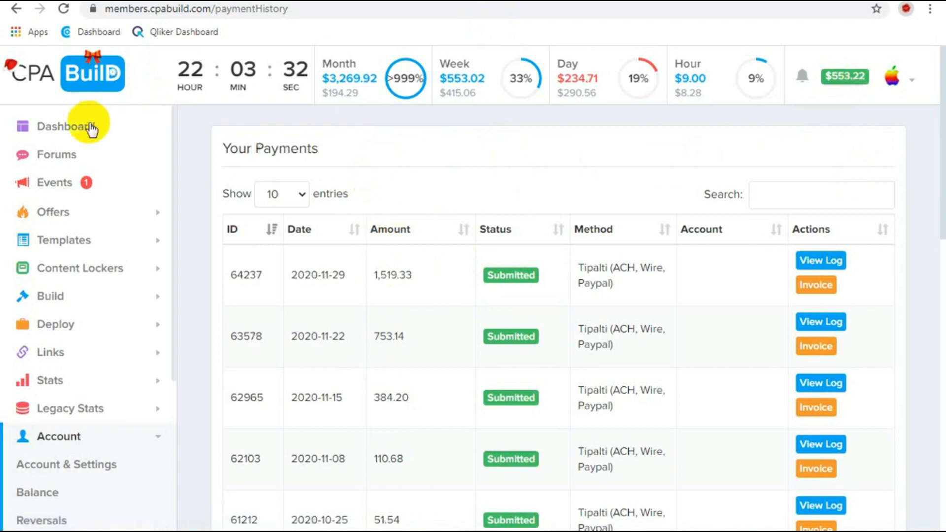
click(66, 126)
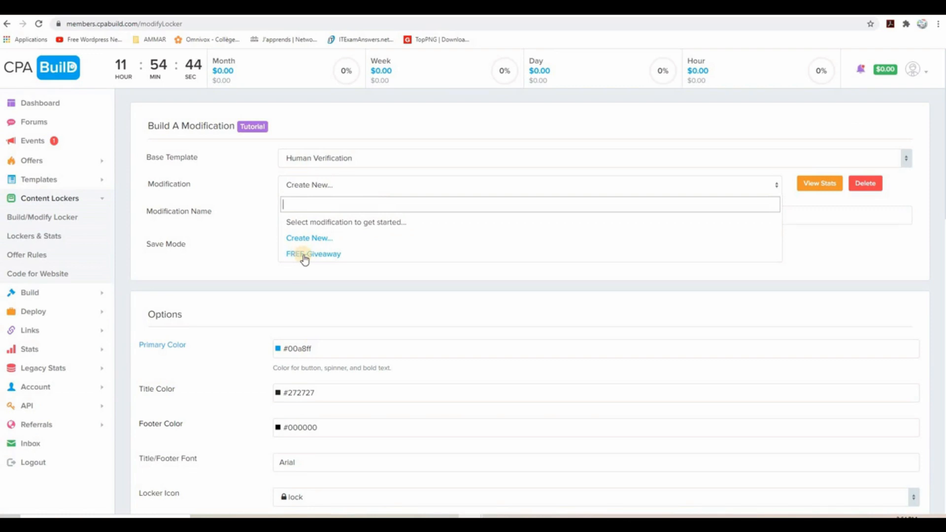
- Load the FREE-Giveaway modification of the Human Verification locker in the builder
click(312, 253)
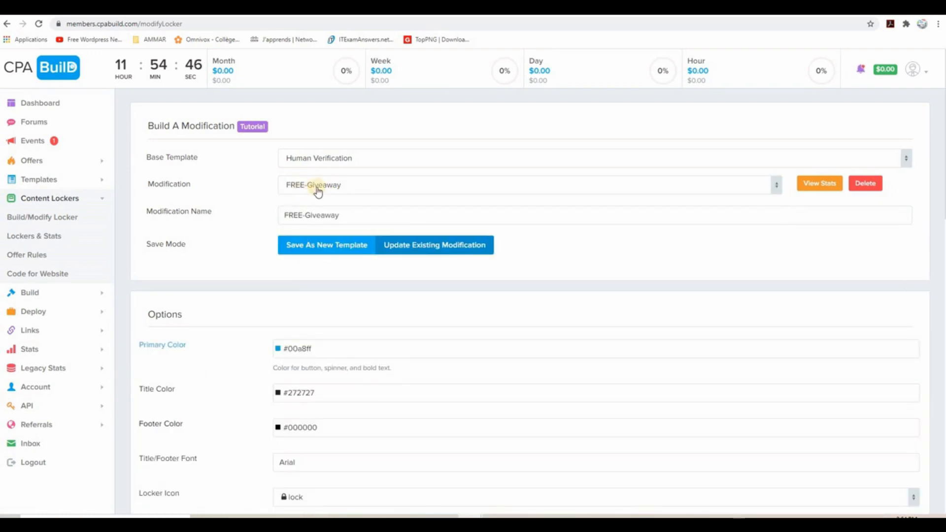
mouse_move(297, 367)
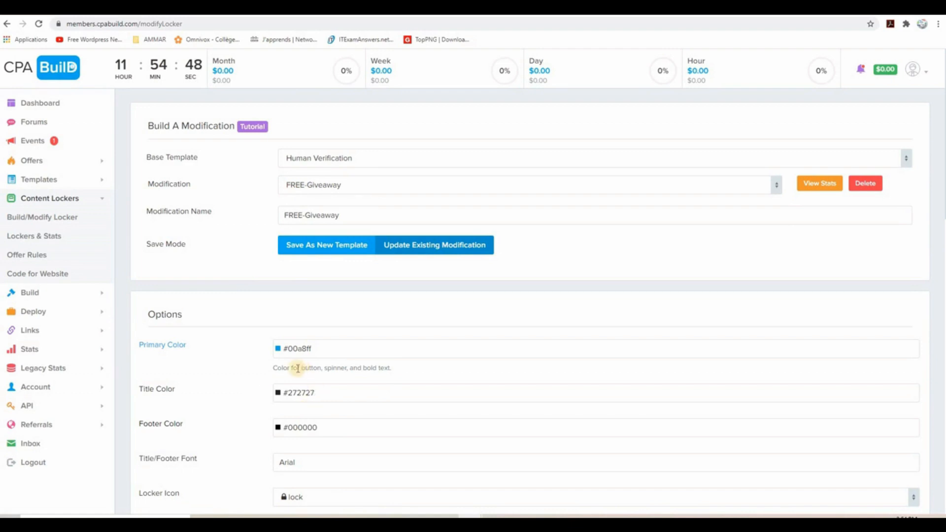
- Review the locker options, keeping primary colour #00a8ff, overlay opacity 0.4 and one required offer
scroll(down, 3)
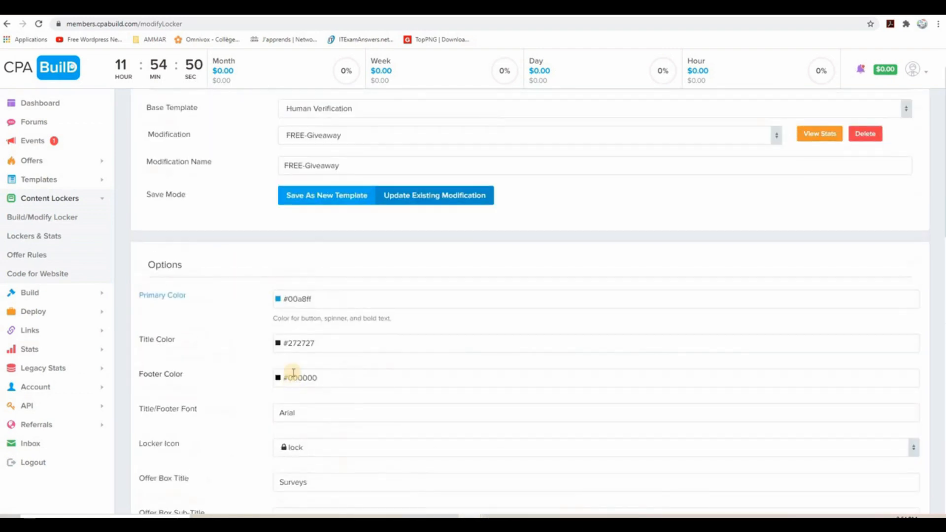
scroll(down, 3)
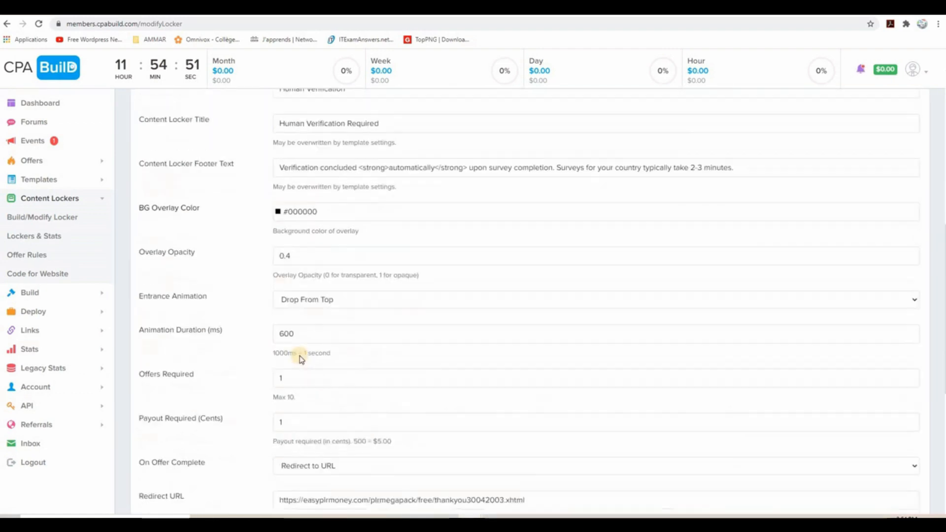
scroll(up, 3)
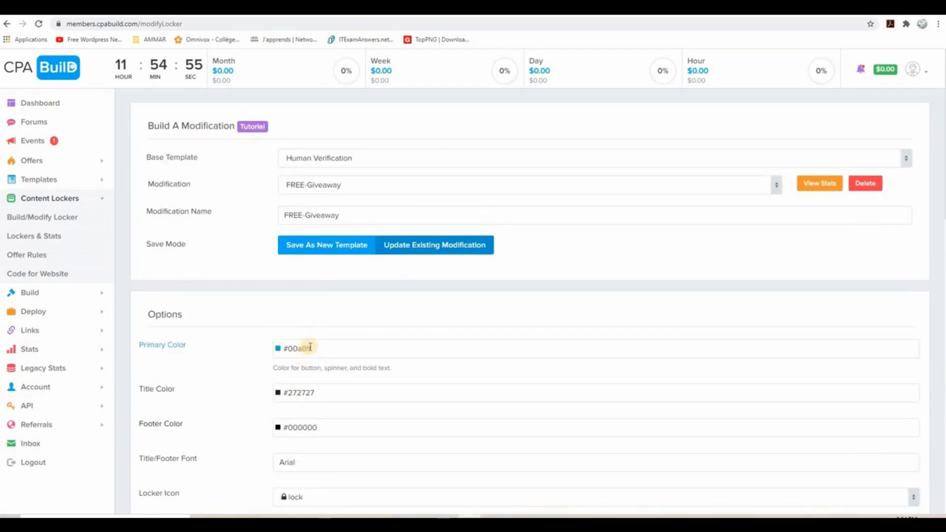
text(ff)
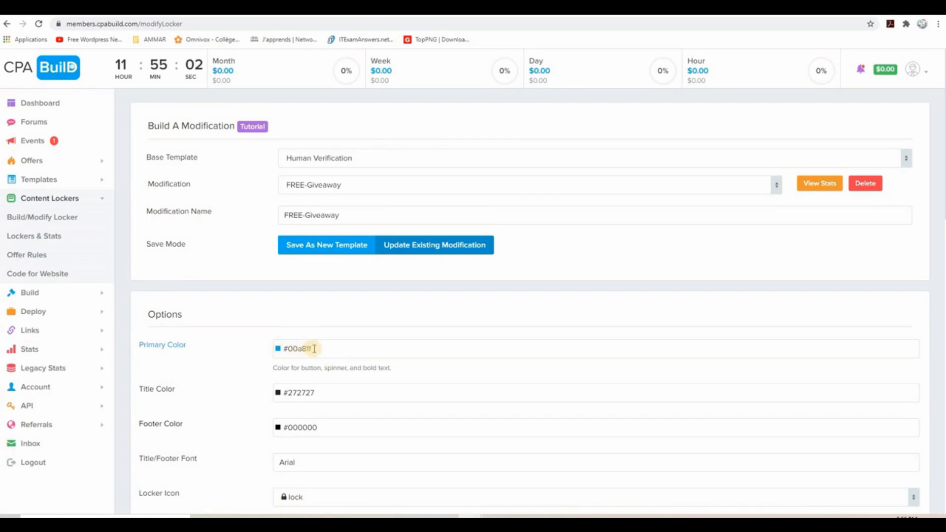
scroll(down, 3)
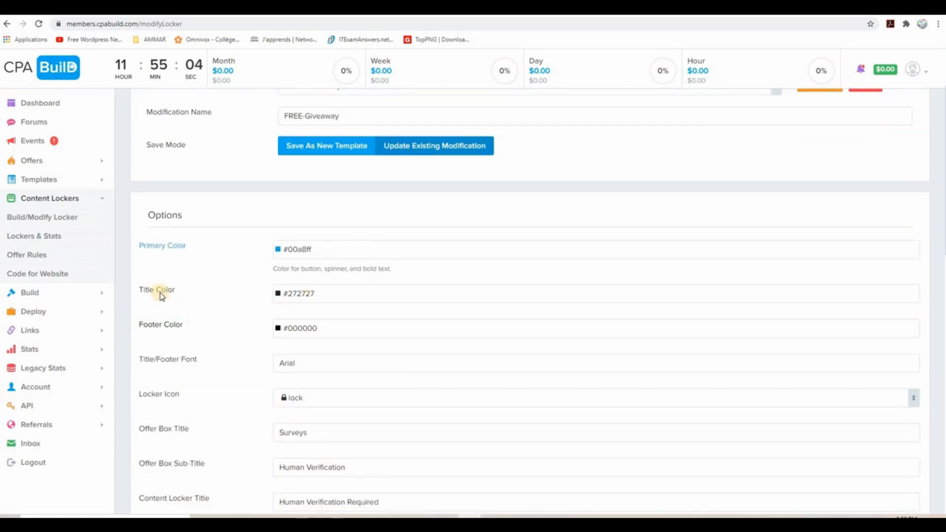
mouse_move(176, 332)
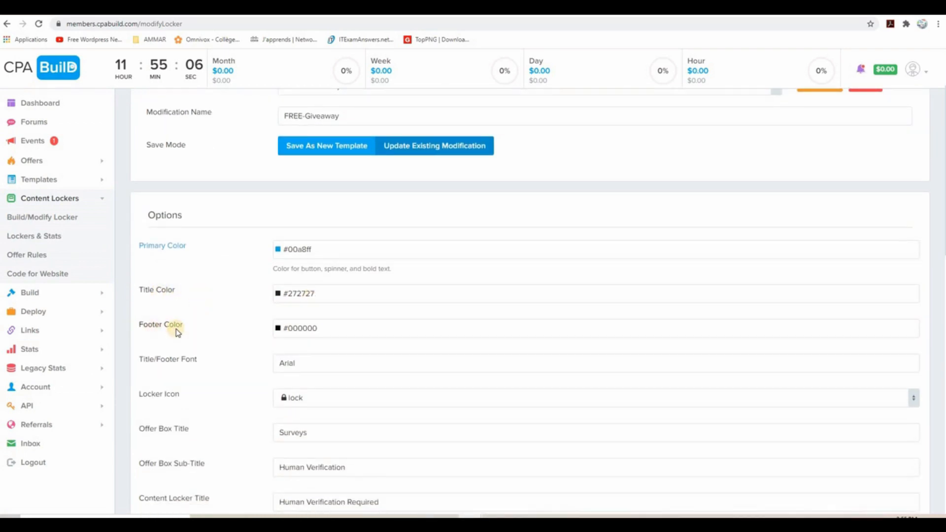
scroll(down, 3)
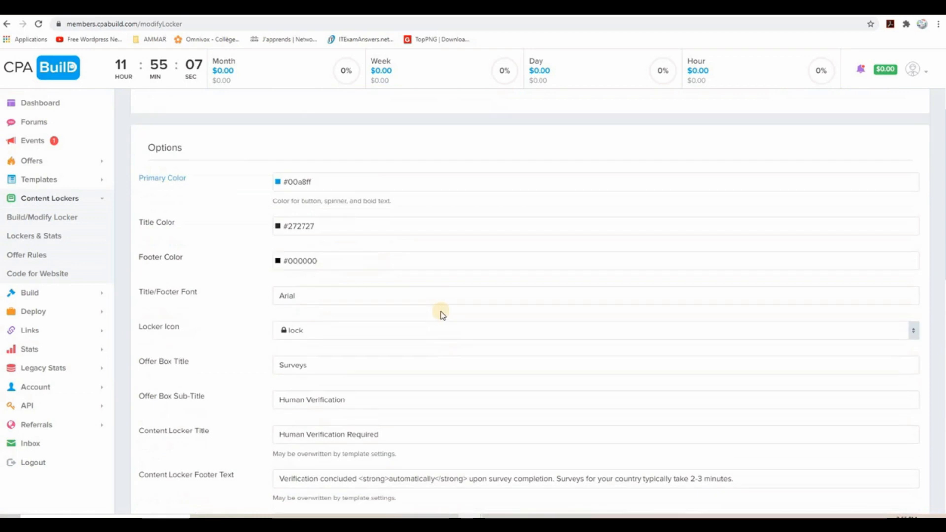
scroll(down, 3)
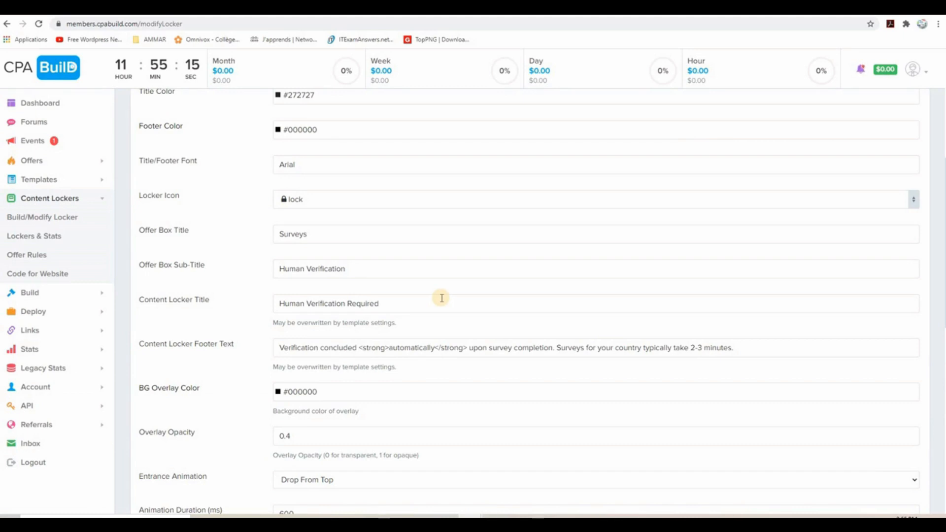
mouse_move(331, 409)
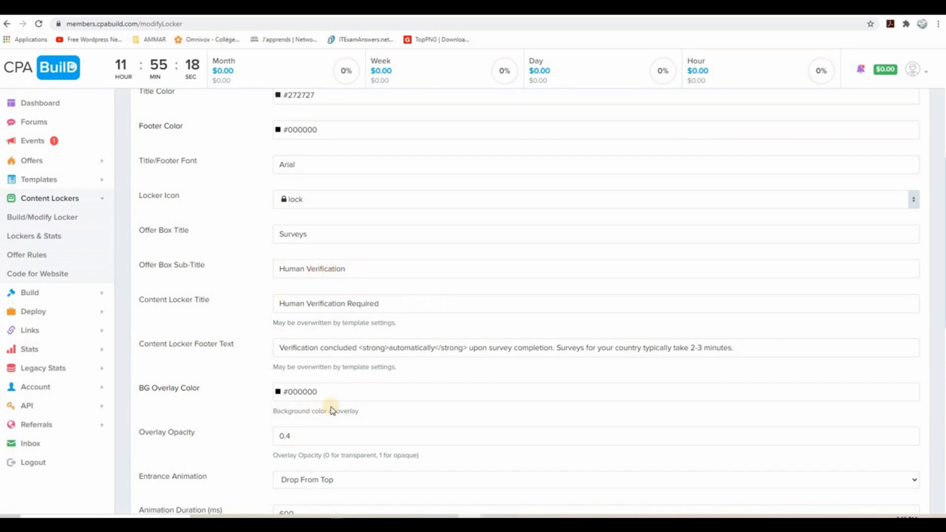
mouse_move(446, 332)
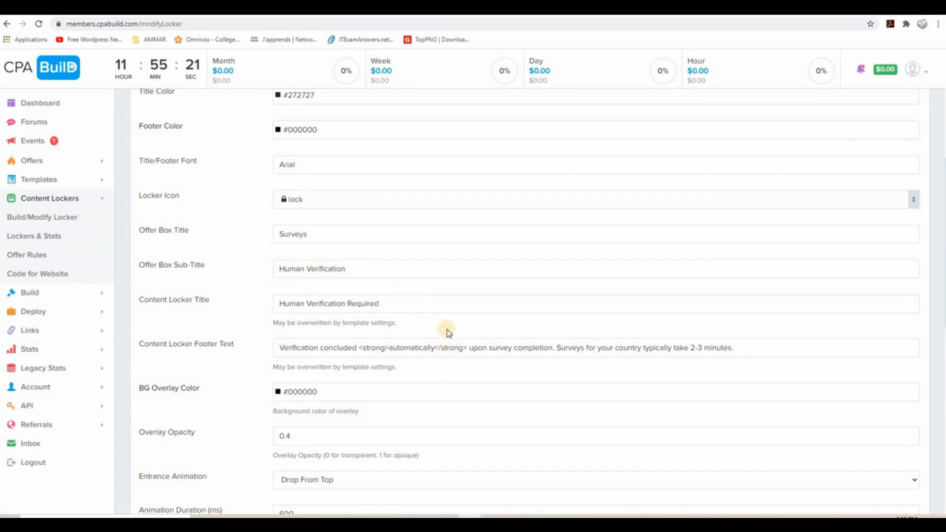
scroll(down, 3)
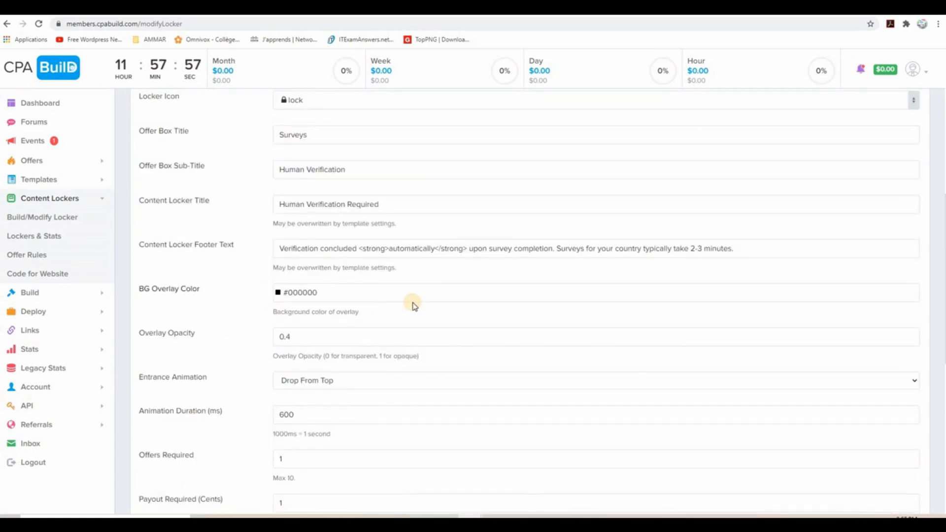
mouse_move(309, 190)
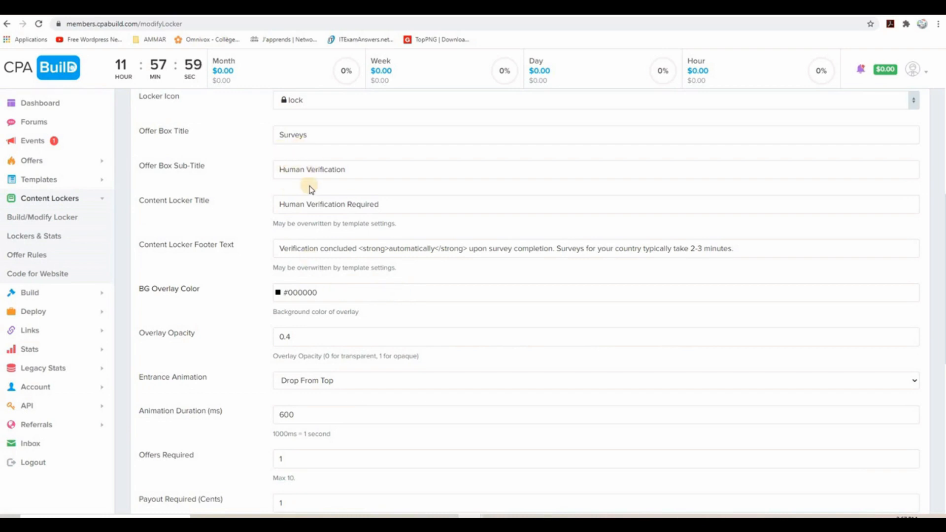
mouse_move(579, 204)
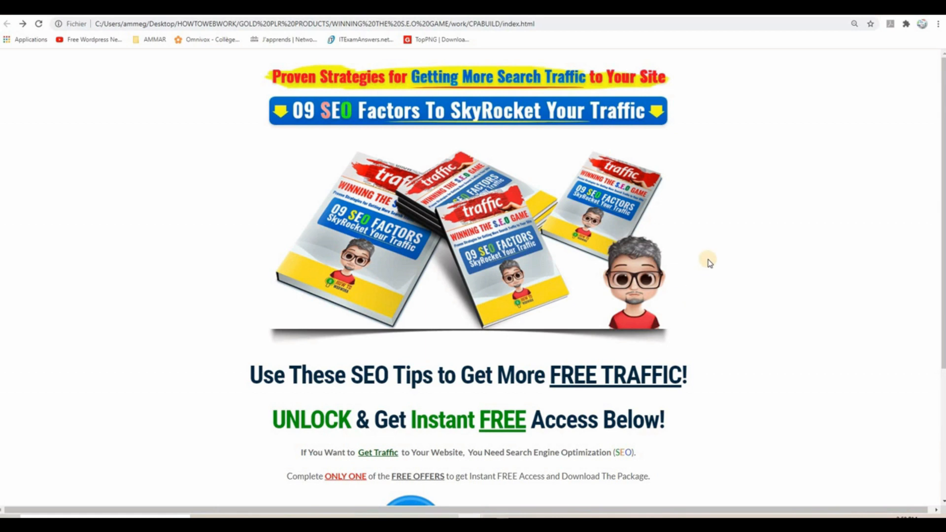
- Scroll the landing page to trigger the Human Verification Required popup with three survey offers
scroll(down, 3)
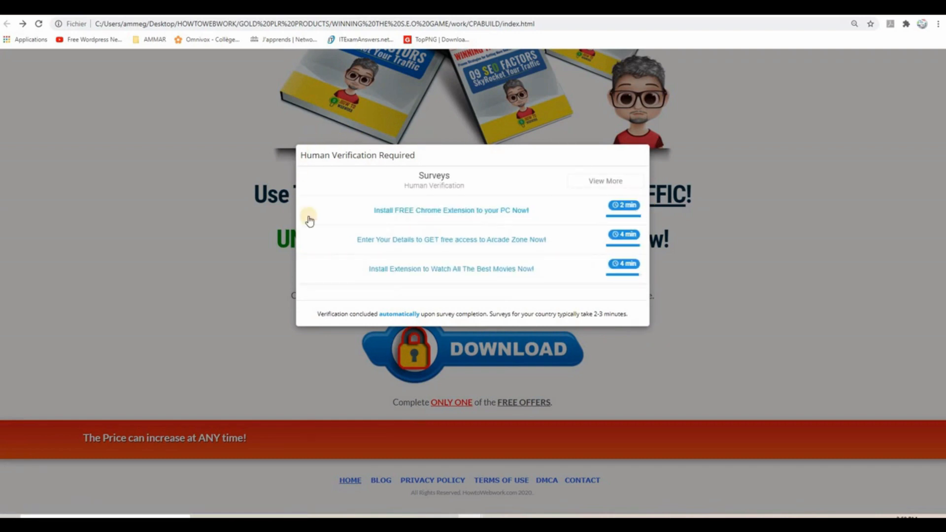
mouse_move(305, 168)
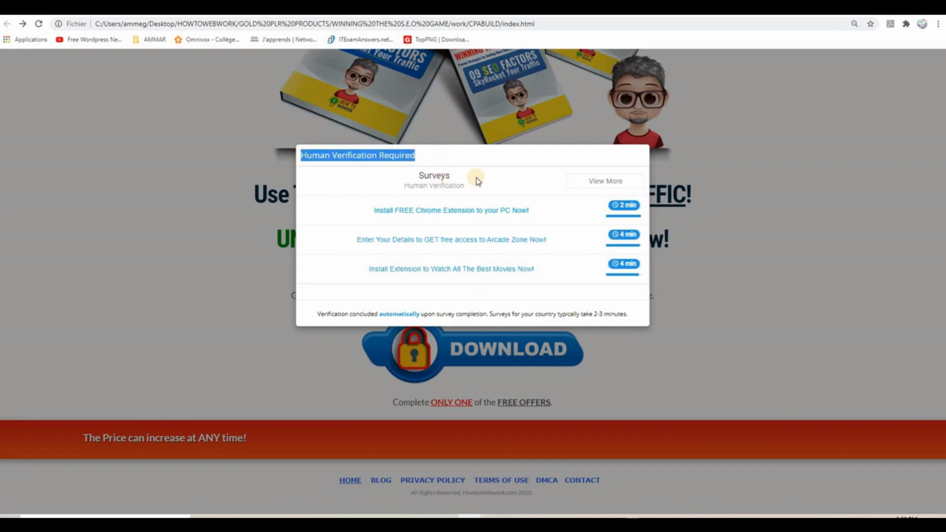
mouse_move(455, 189)
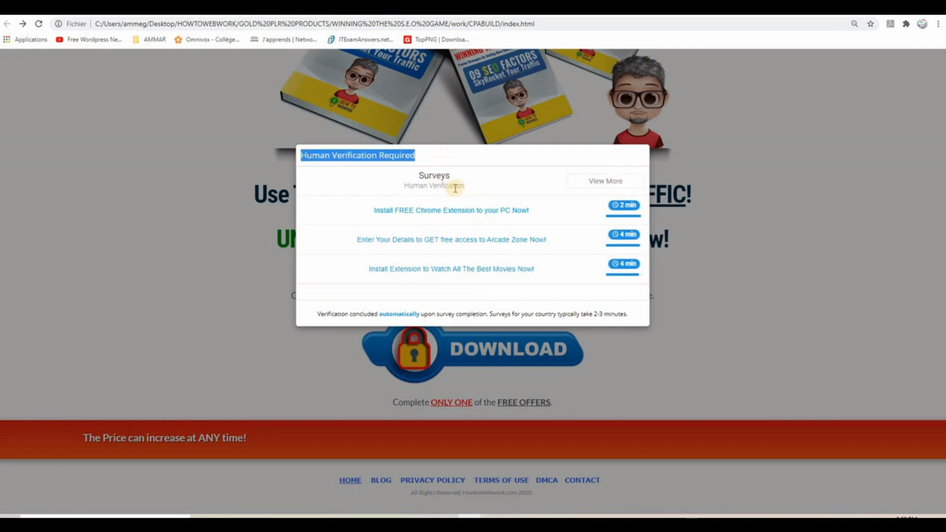
mouse_move(368, 321)
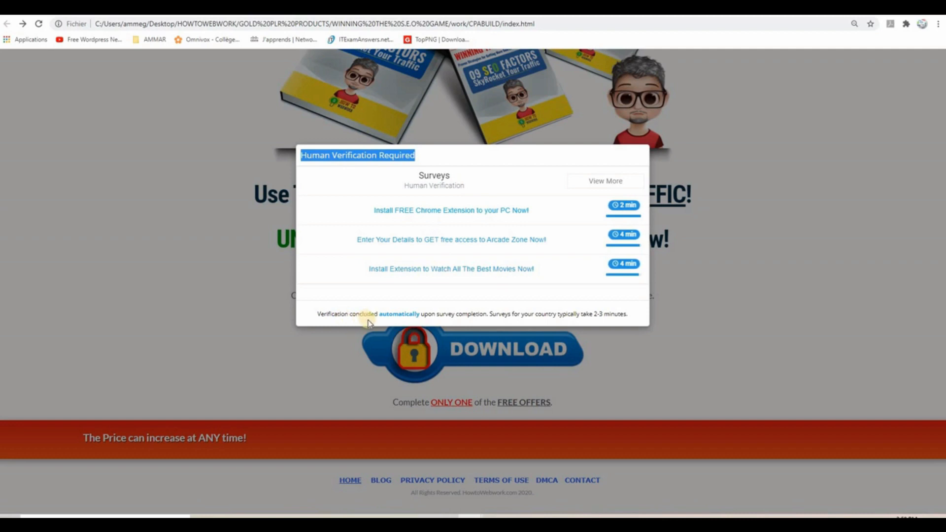
mouse_move(450, 318)
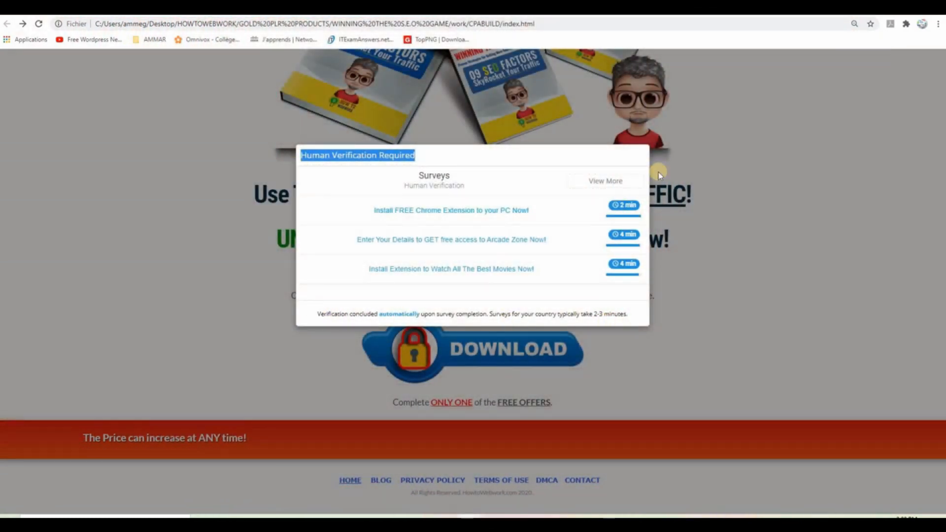
mouse_move(383, 156)
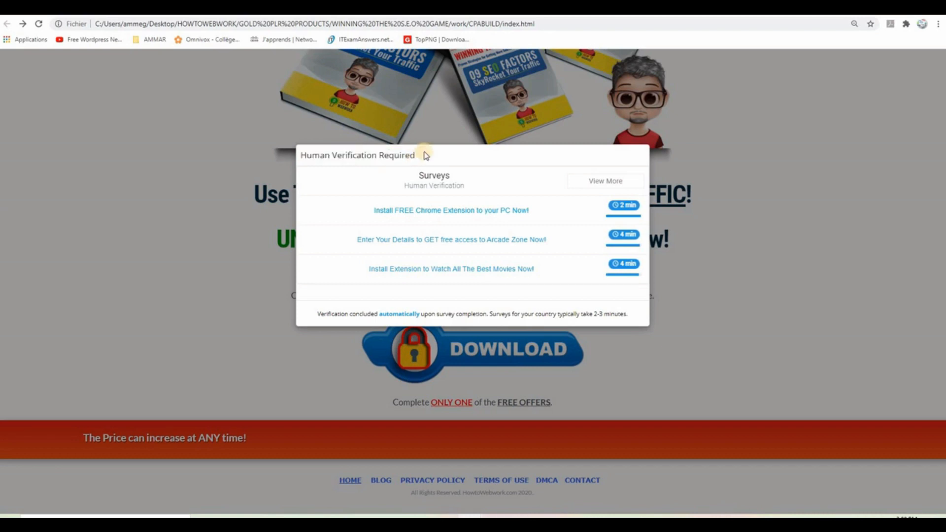
mouse_move(435, 77)
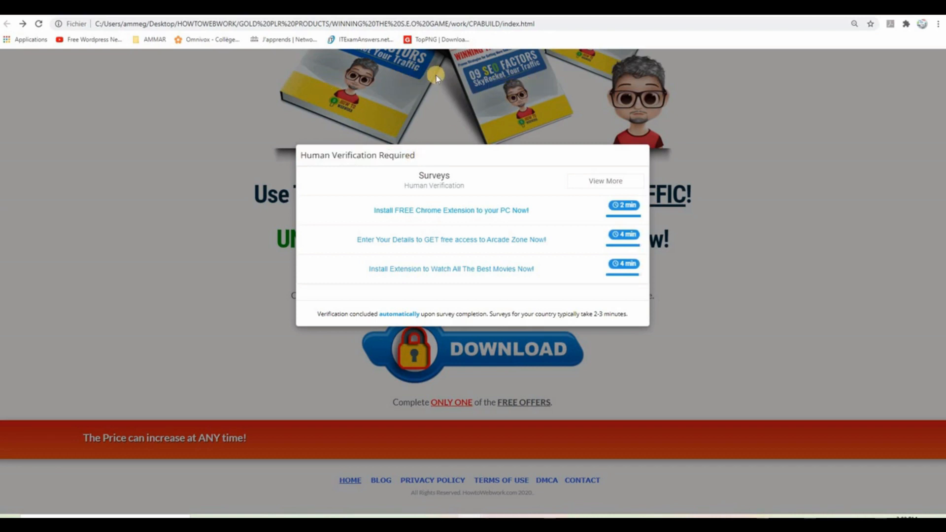
mouse_move(501, 94)
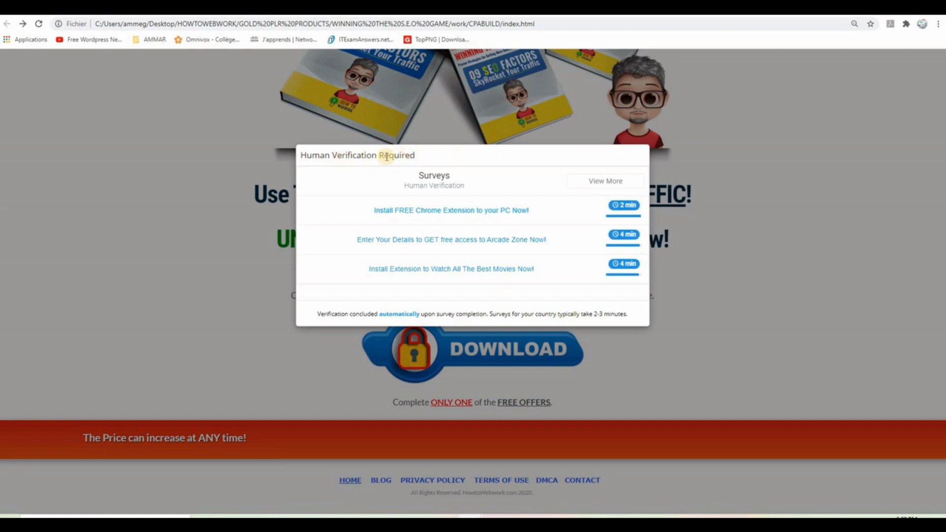
mouse_move(616, 86)
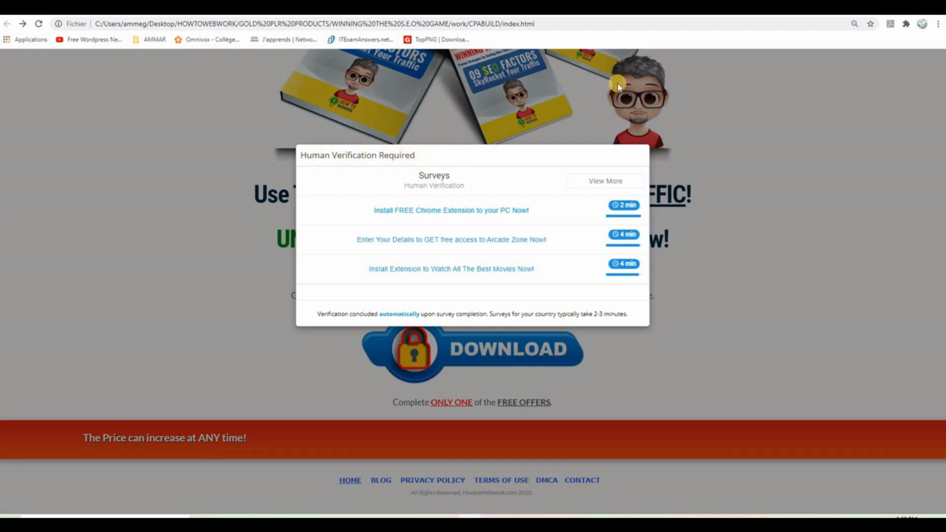
mouse_move(207, 255)
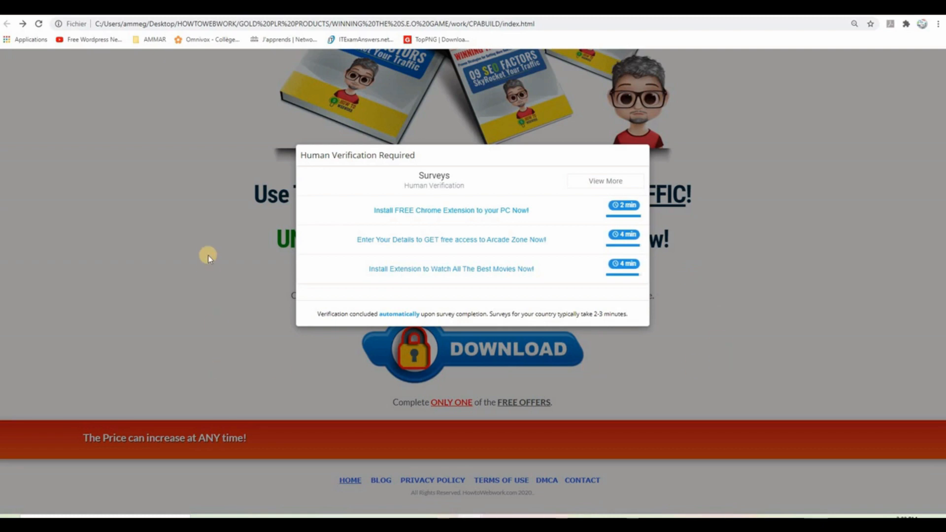